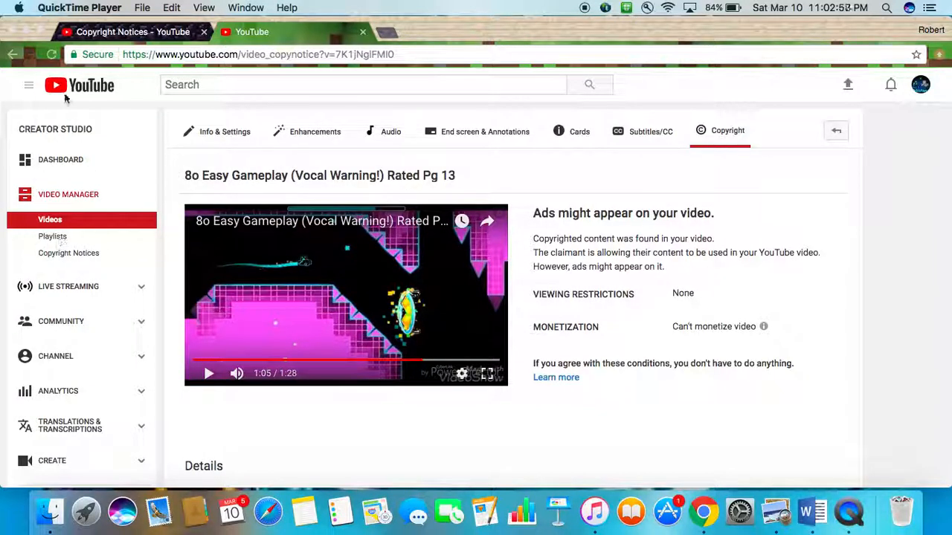
Return from the video's Copyright tab to the Copyright Notices list of two flagged videos
click(69, 253)
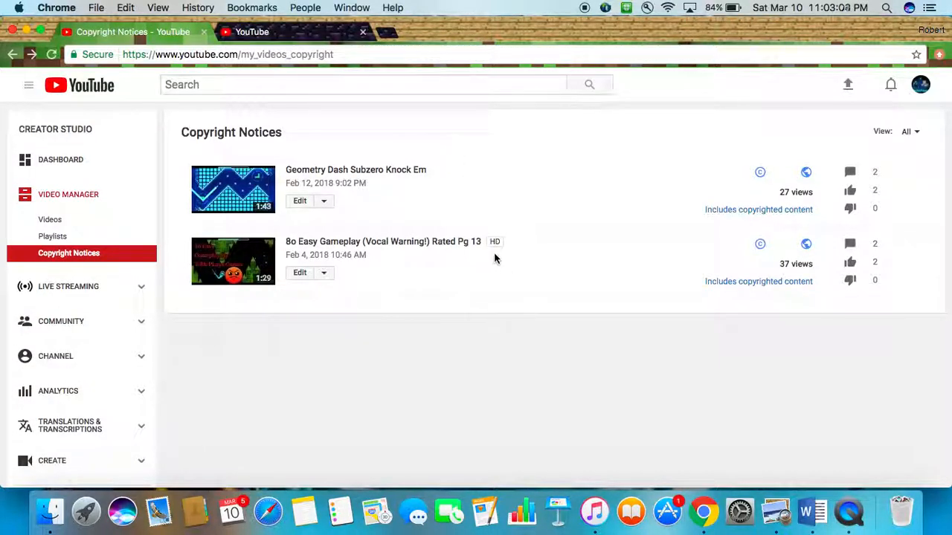
mouse_move(414, 213)
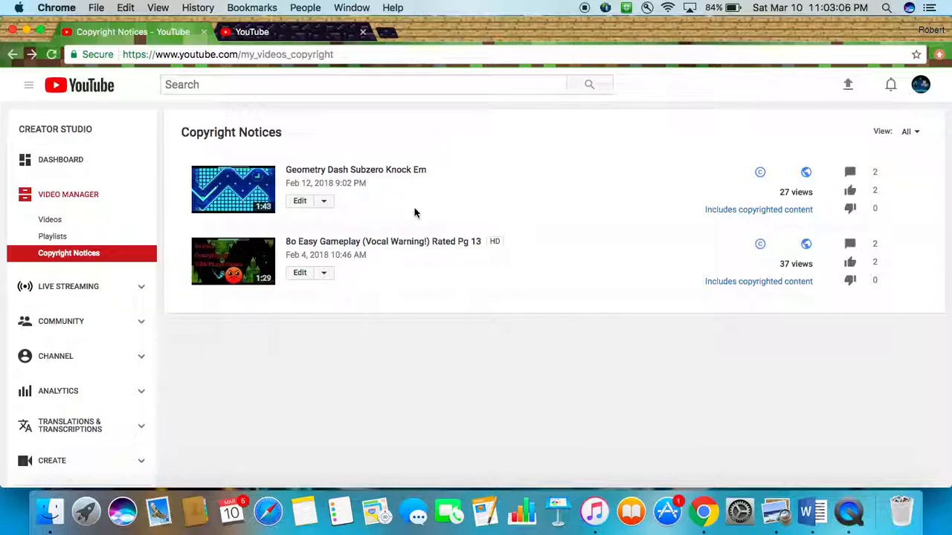
mouse_move(375, 204)
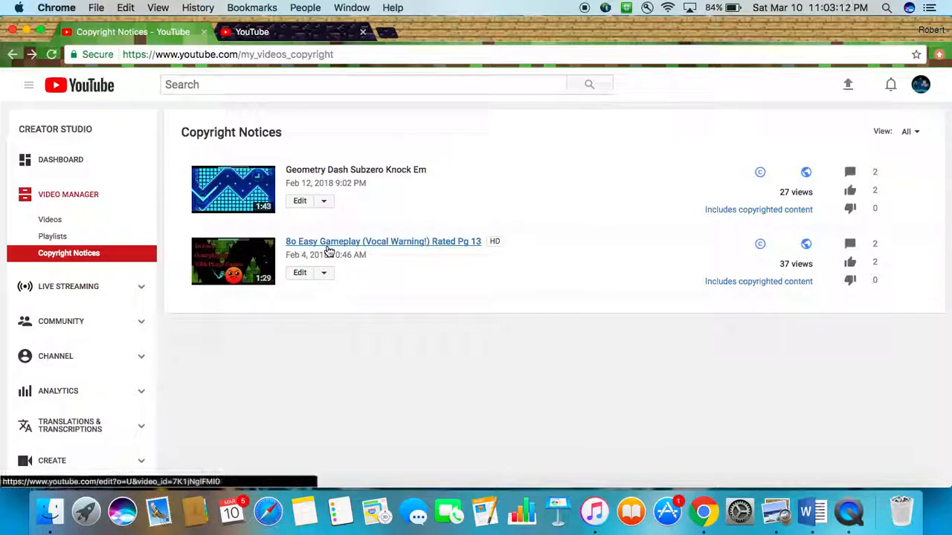
mouse_move(441, 310)
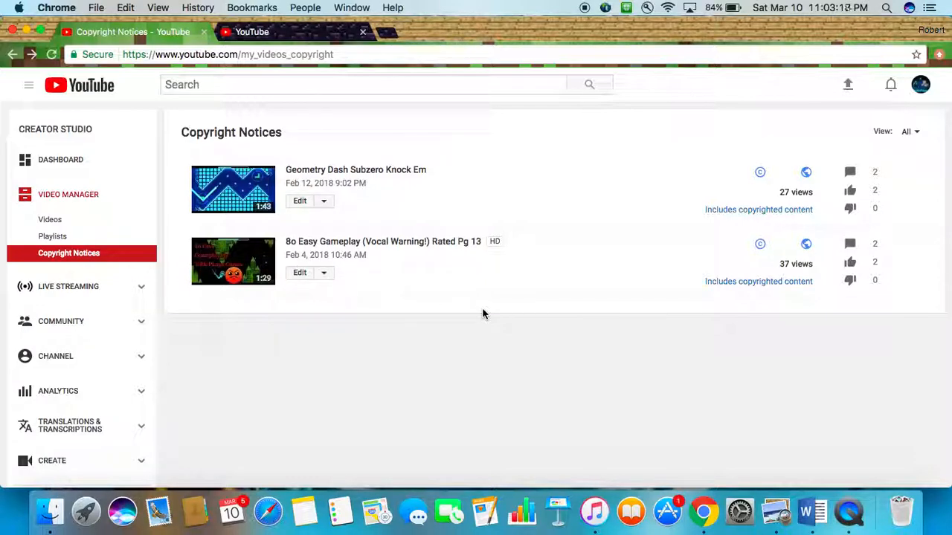
mouse_move(481, 306)
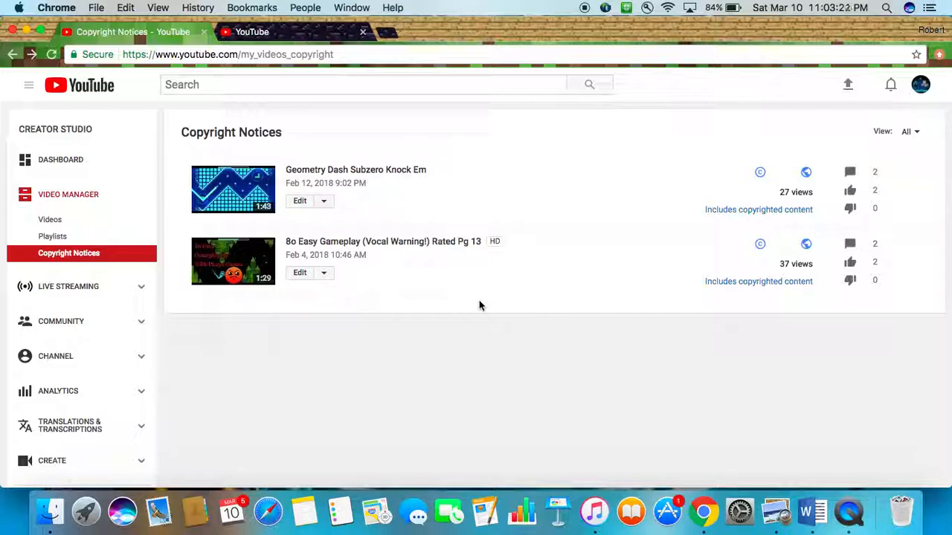
mouse_move(477, 304)
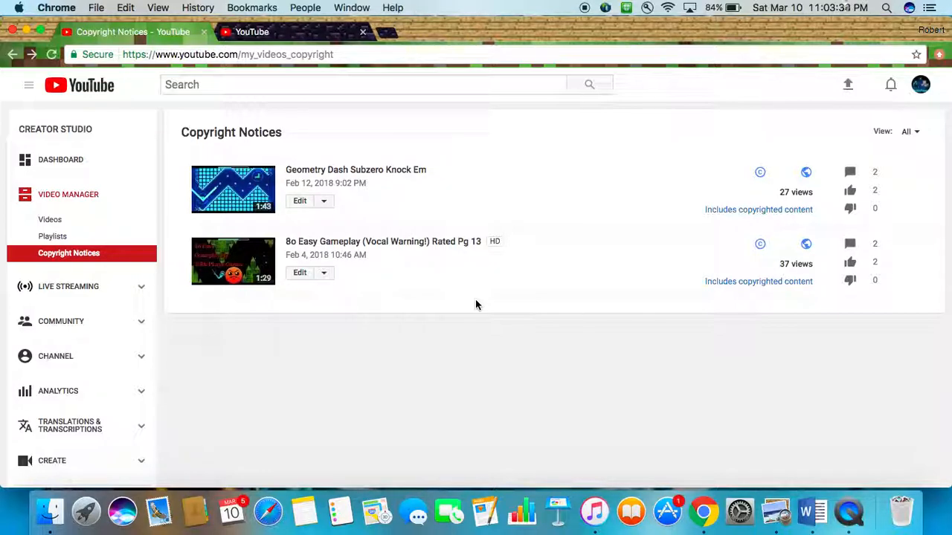
mouse_move(847, 515)
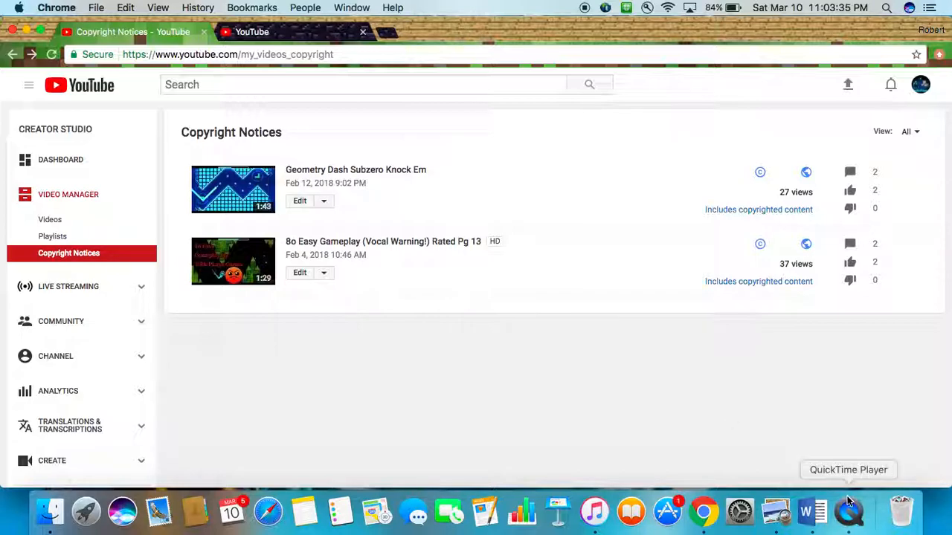
mouse_move(643, 341)
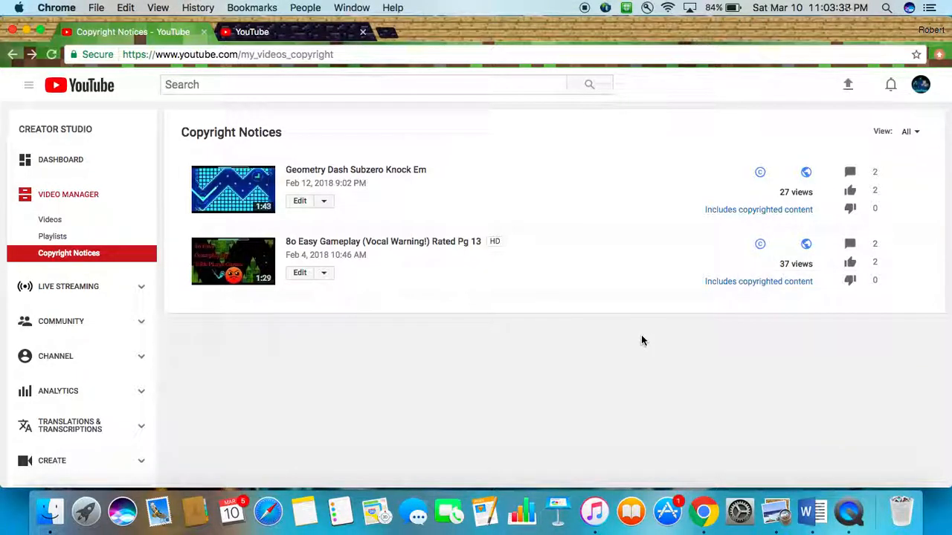
mouse_move(642, 342)
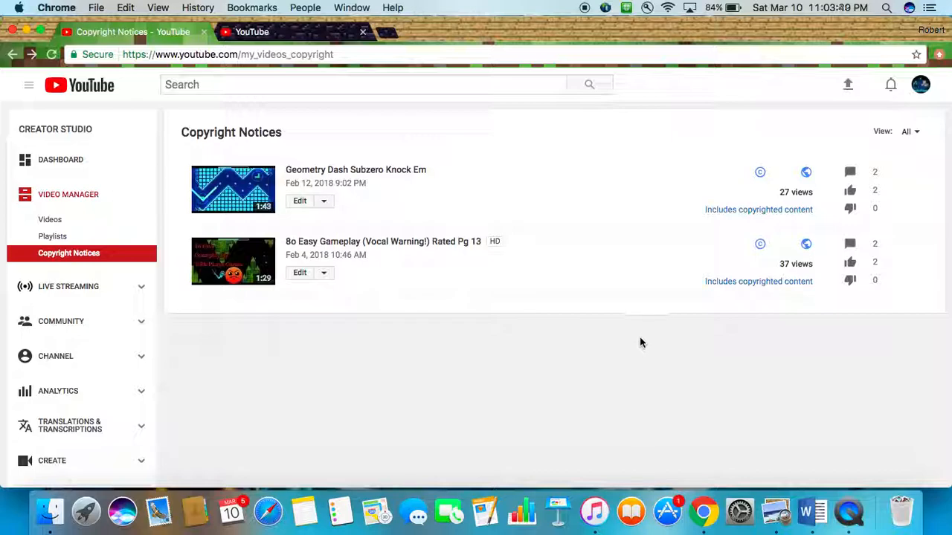
mouse_move(629, 342)
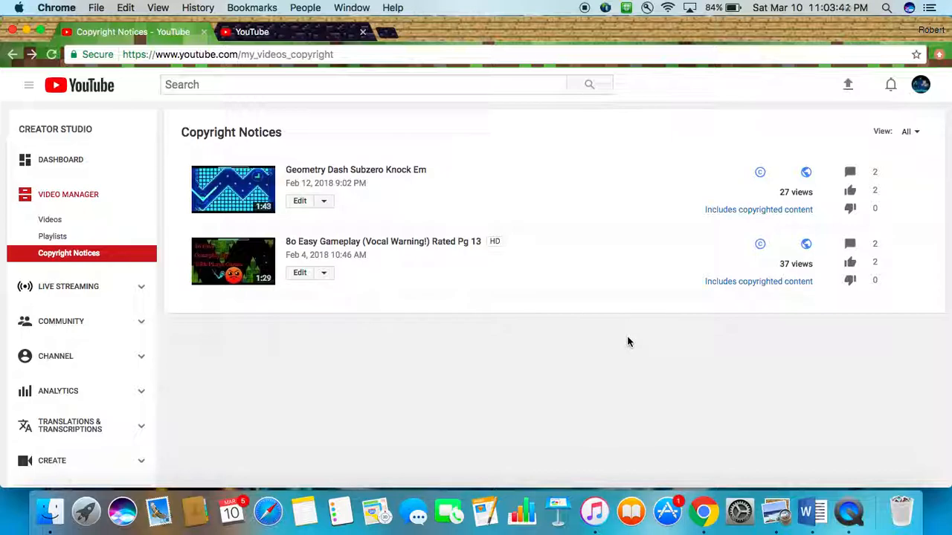
mouse_move(278, 172)
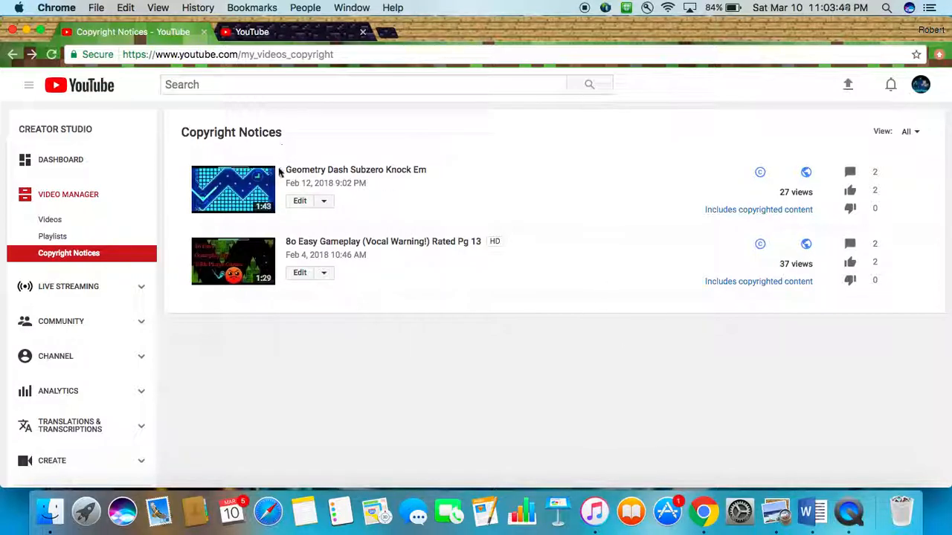
mouse_move(504, 257)
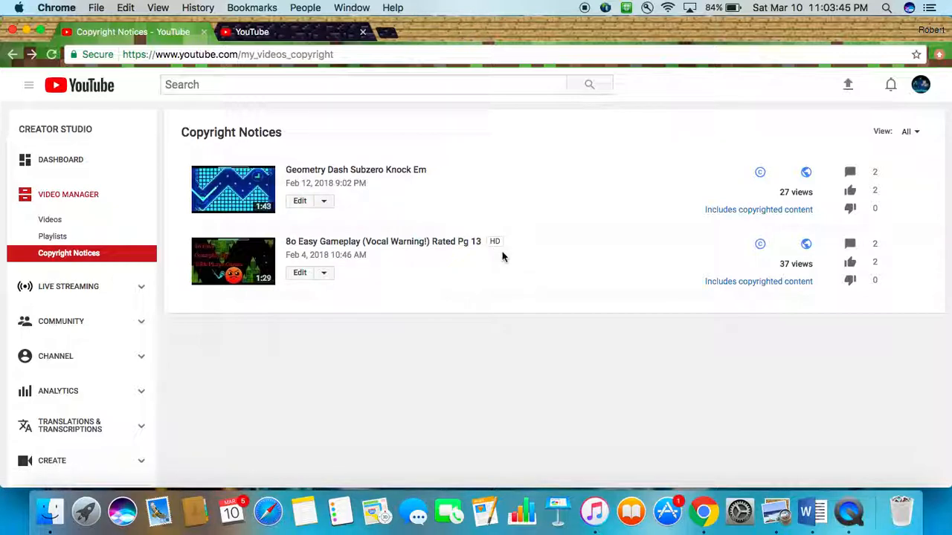
mouse_move(851, 428)
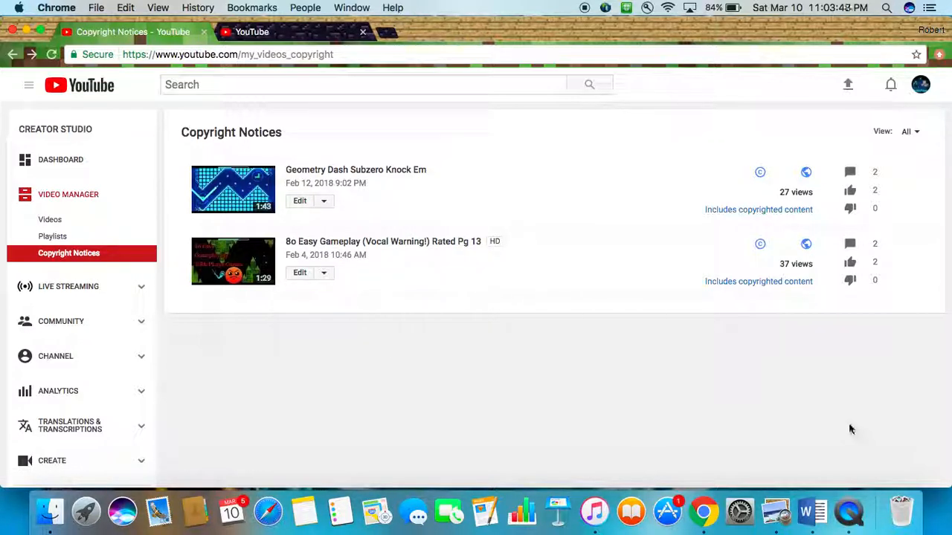
mouse_move(848, 519)
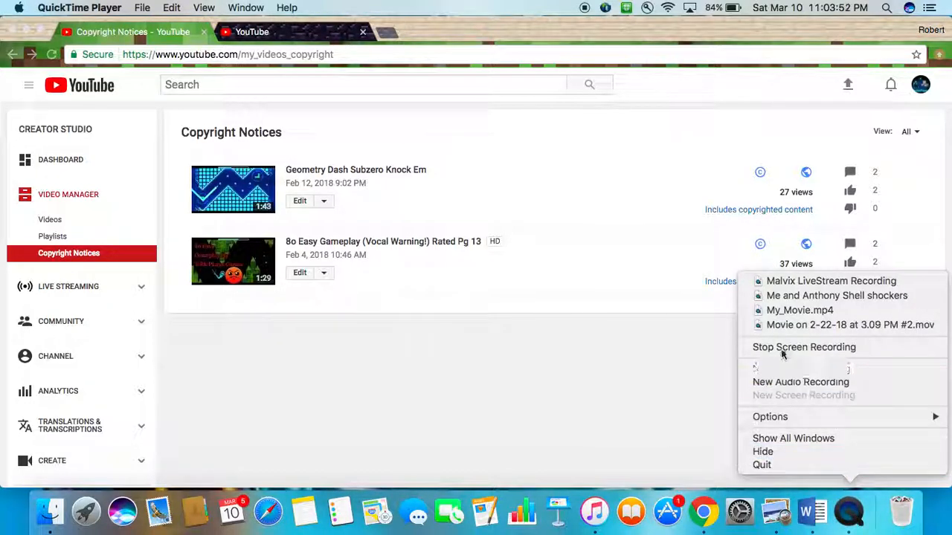
mouse_move(803, 347)
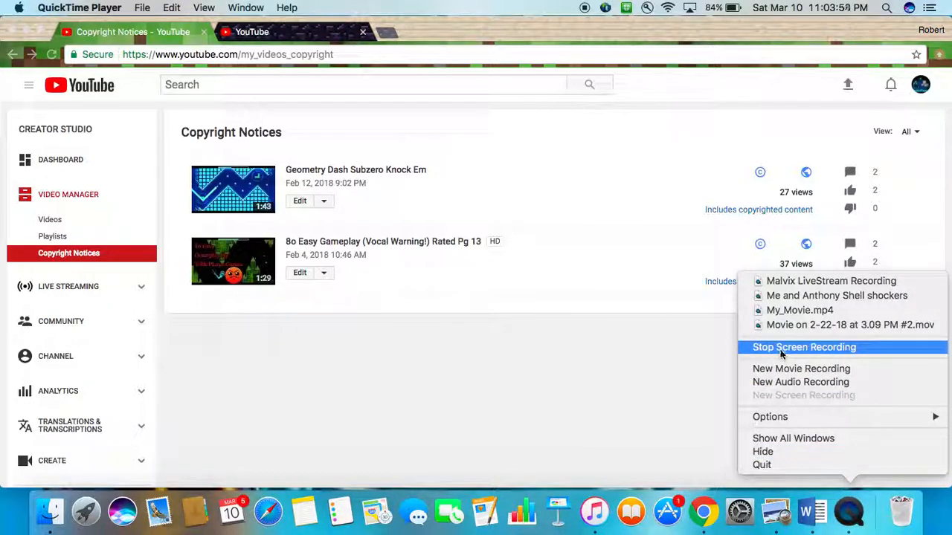